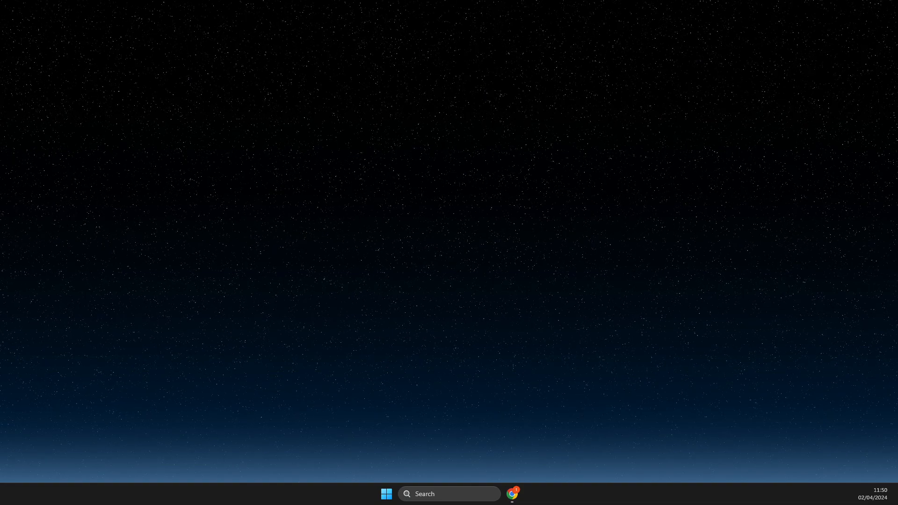
Search the Start menu for 'registry Editor' and run it as administrator.
{"action": "type", "text": "registry Editor"}
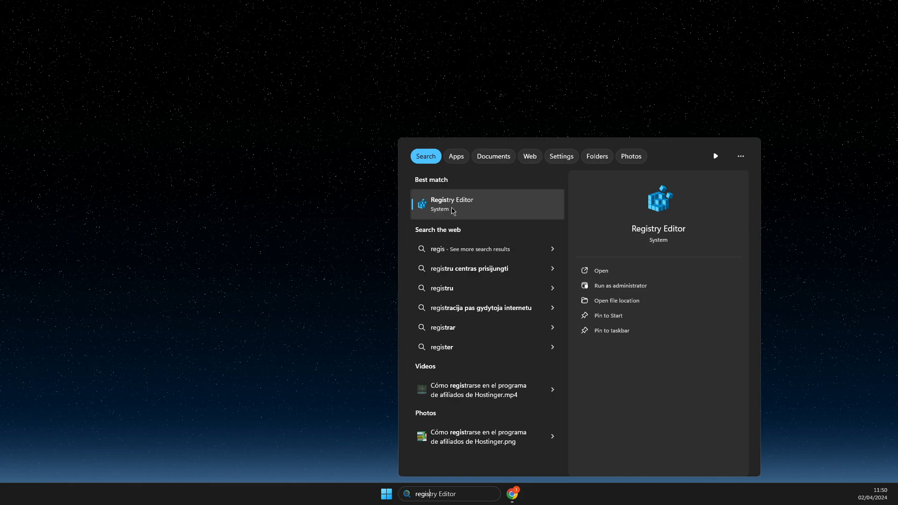
{"action": "right_click", "coordinate": [452, 204]}
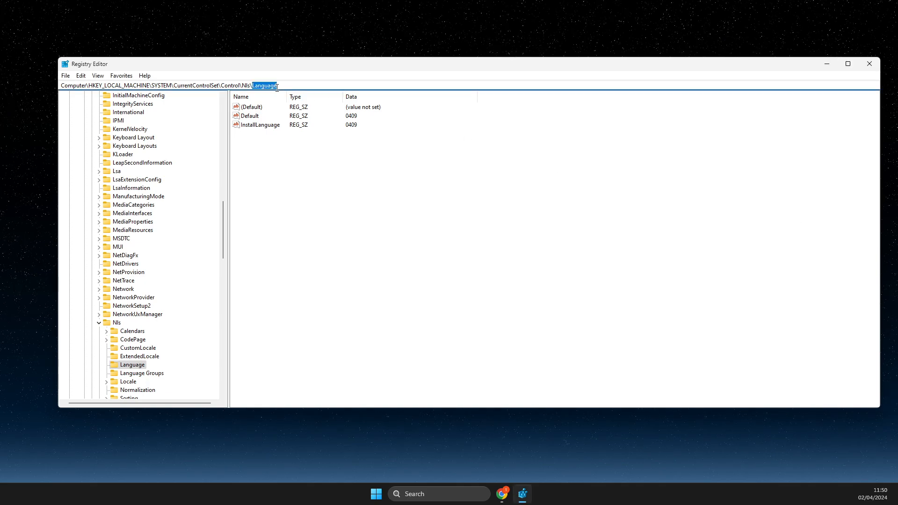
Select the HKLM\SYSTEM\CurrentControlSet\Control\Nls\Language path in the address bar.
{"action": "triple_click", "coordinate": [169, 85]}
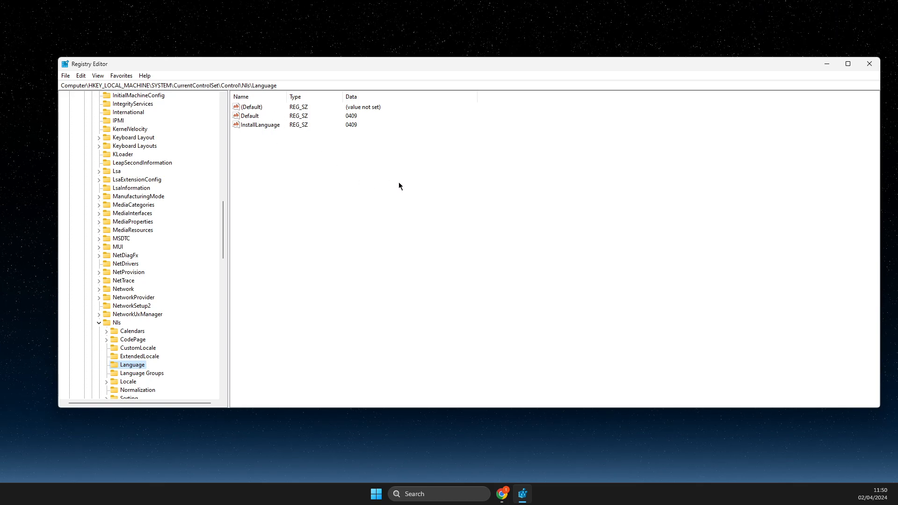
{"action": "mouse_move", "coordinate": [489, 473]}
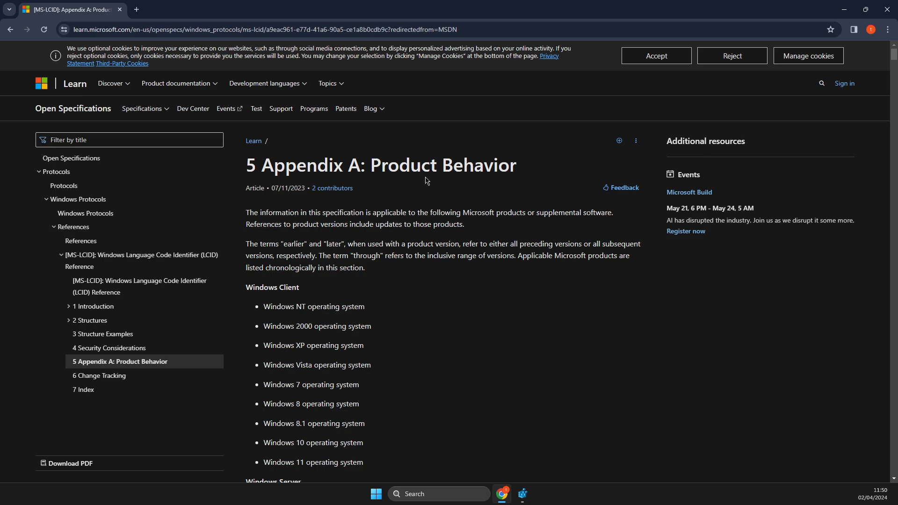
{"action": "mouse_move", "coordinate": [384, 185]}
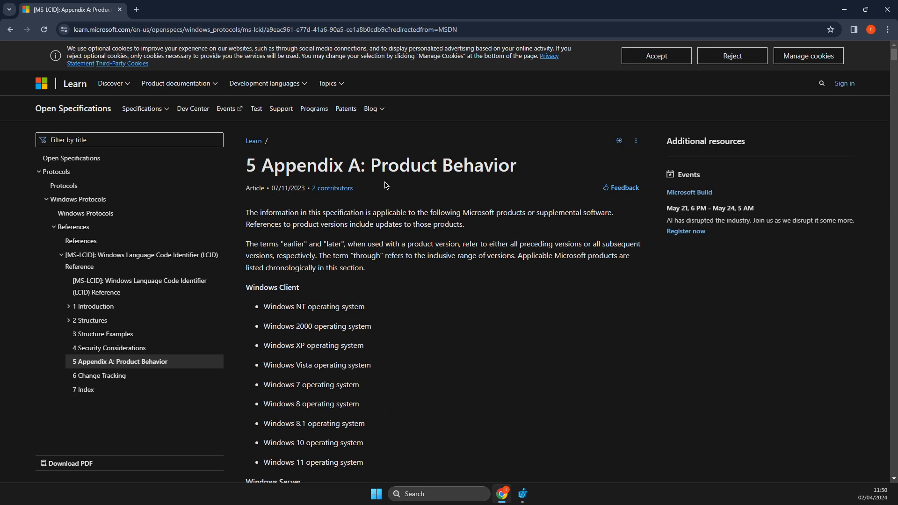
Search the MS-LCID Appendix A page for '000c'.
{"action": "scroll", "scroll_direction": "down", "scroll_amount": 3}
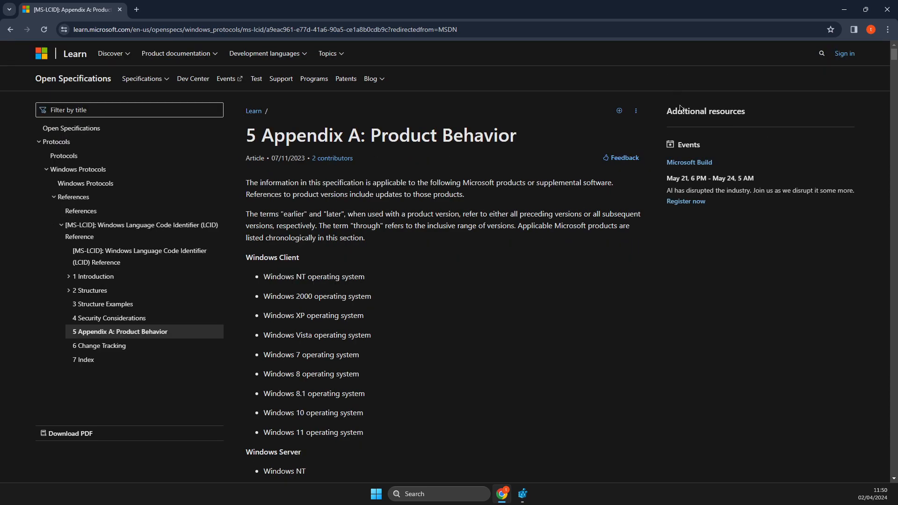
{"action": "mouse_move", "coordinate": [679, 139]}
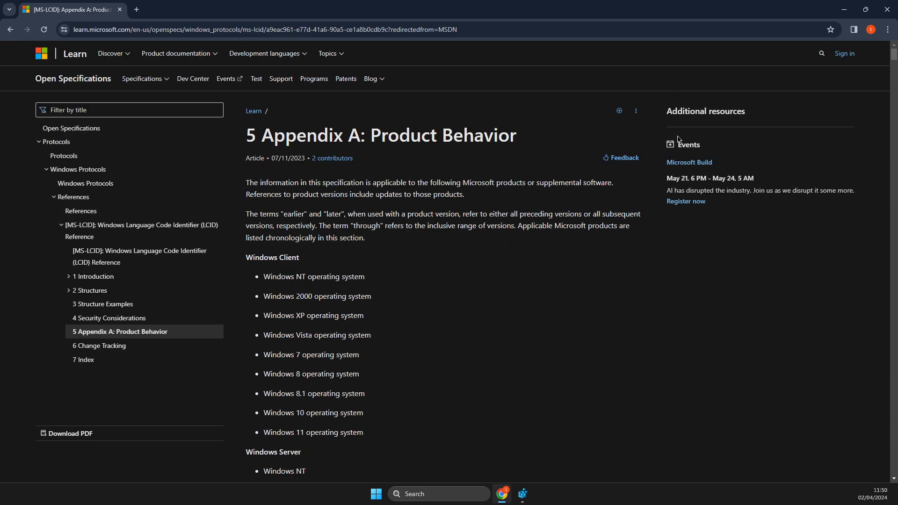
{"action": "type", "text": "000c"}
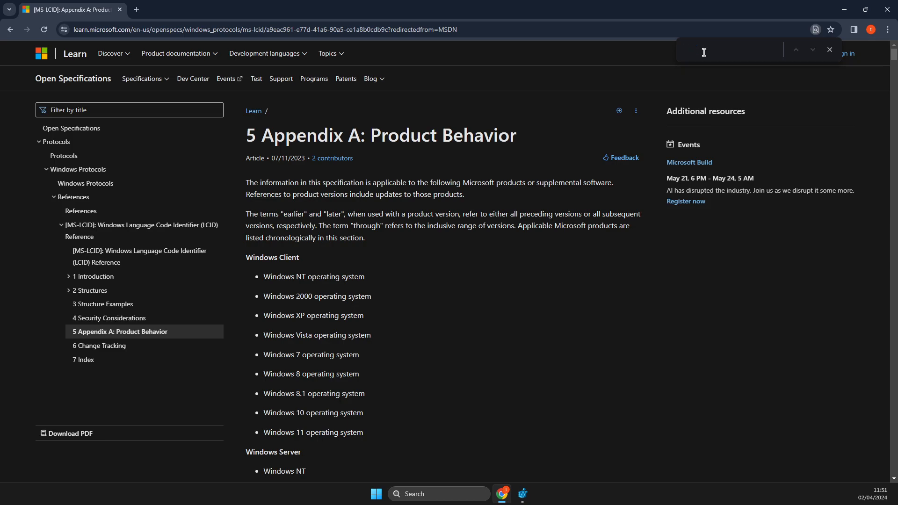
Find the French row in the LCID table and copy its 000C code.
{"action": "type", "text": "french"}
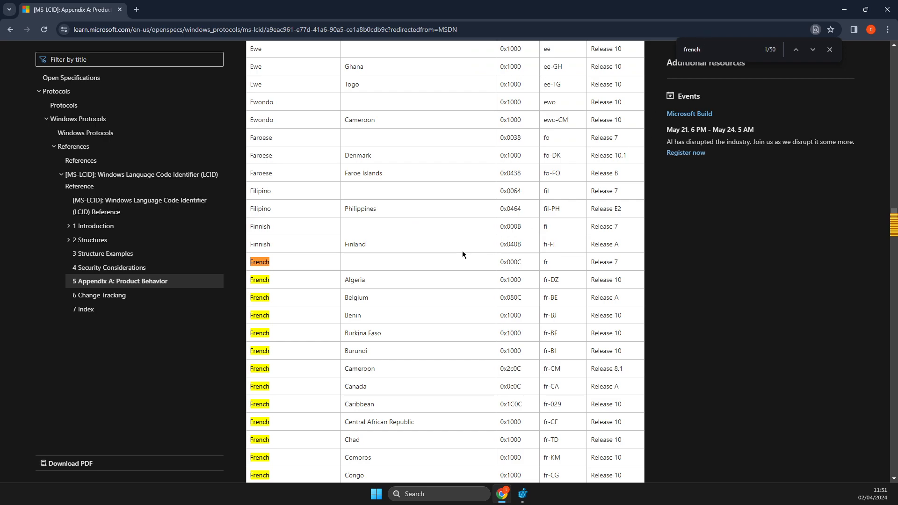
{"action": "mouse_move", "coordinate": [522, 267]}
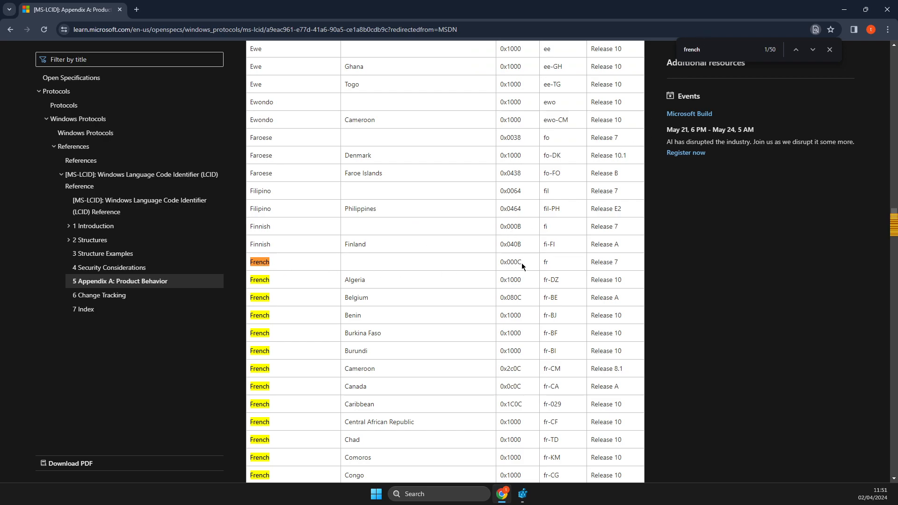
{"action": "double_click", "coordinate": [513, 262]}
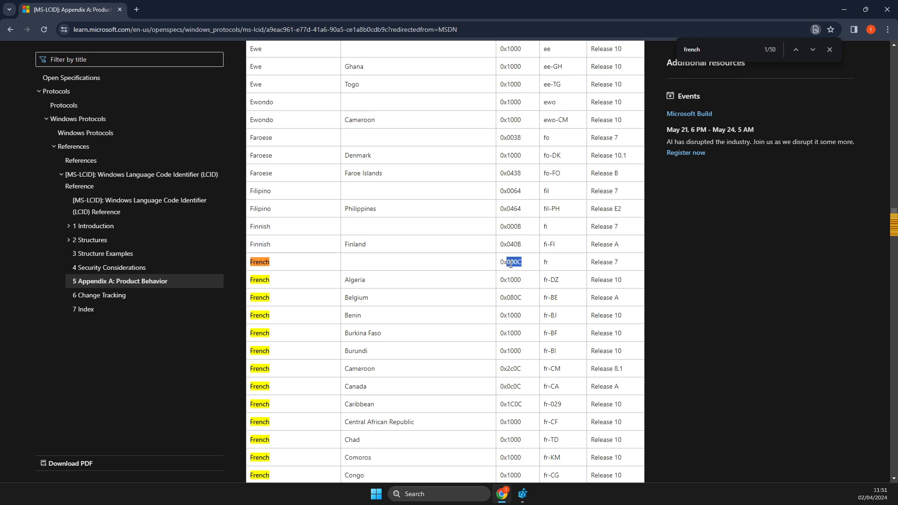
{"action": "right_click", "coordinate": [513, 262]}
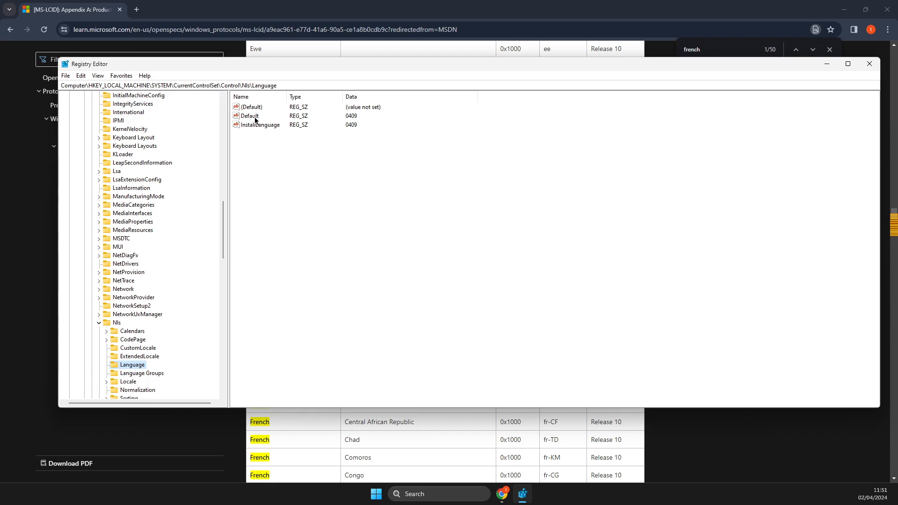
Set the Language key's Default value to 000C and dismiss the browser find bar.
{"action": "left_click", "coordinate": [249, 116]}
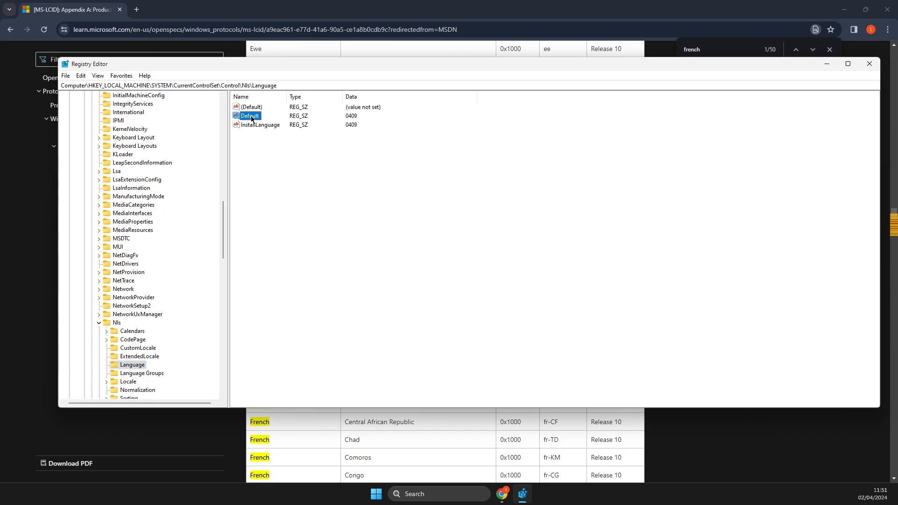
{"action": "double_click", "coordinate": [247, 116]}
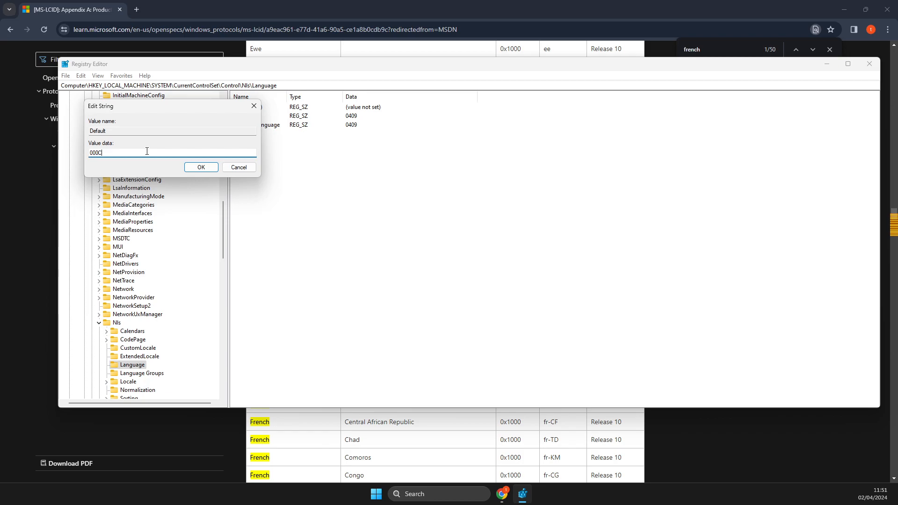
{"action": "mouse_move", "coordinate": [219, 166]}
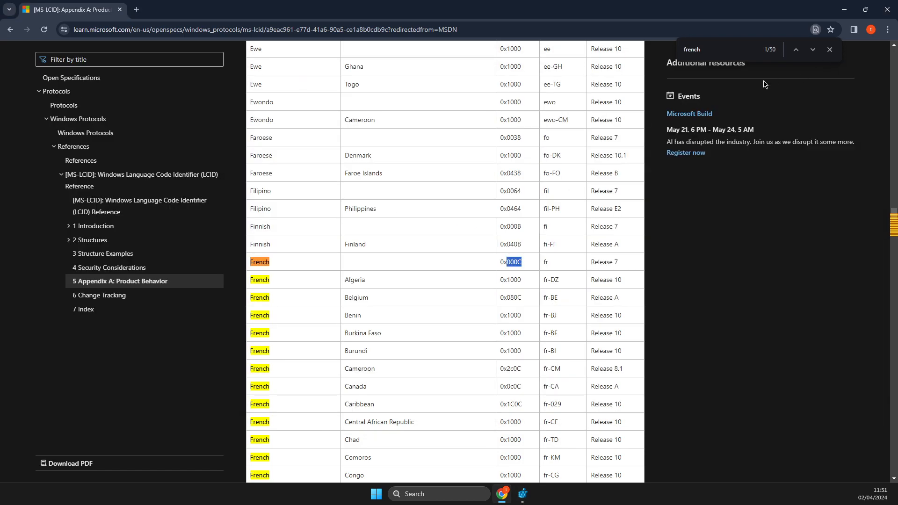
{"action": "left_click", "coordinate": [828, 50]}
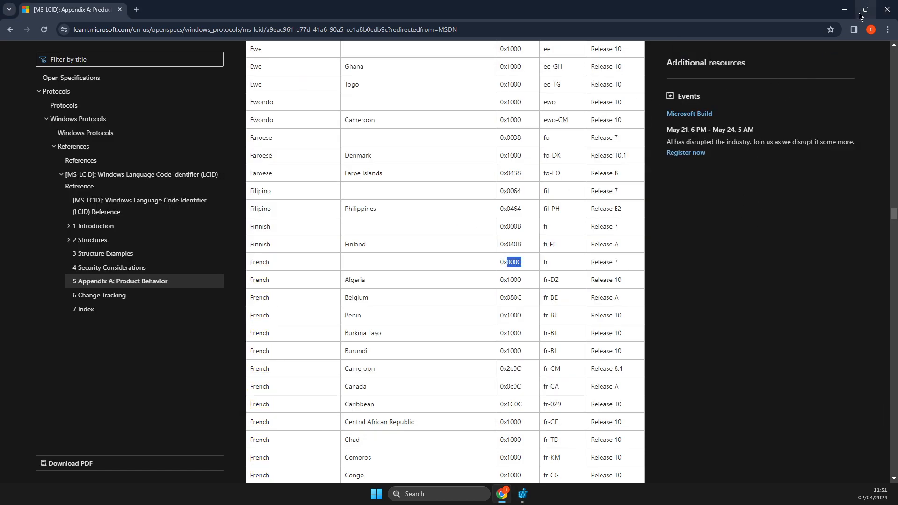